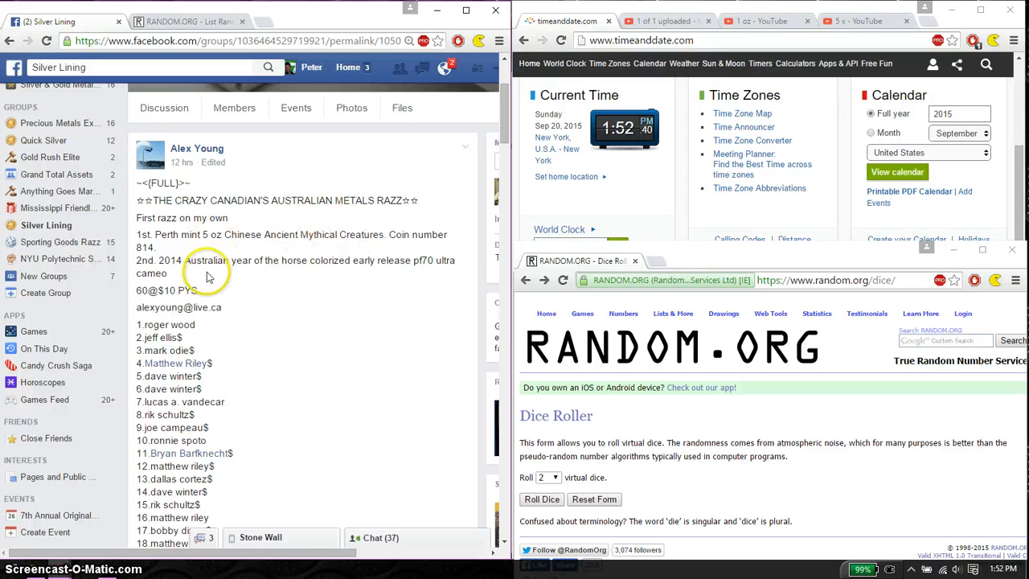
mouse_move(229, 280)
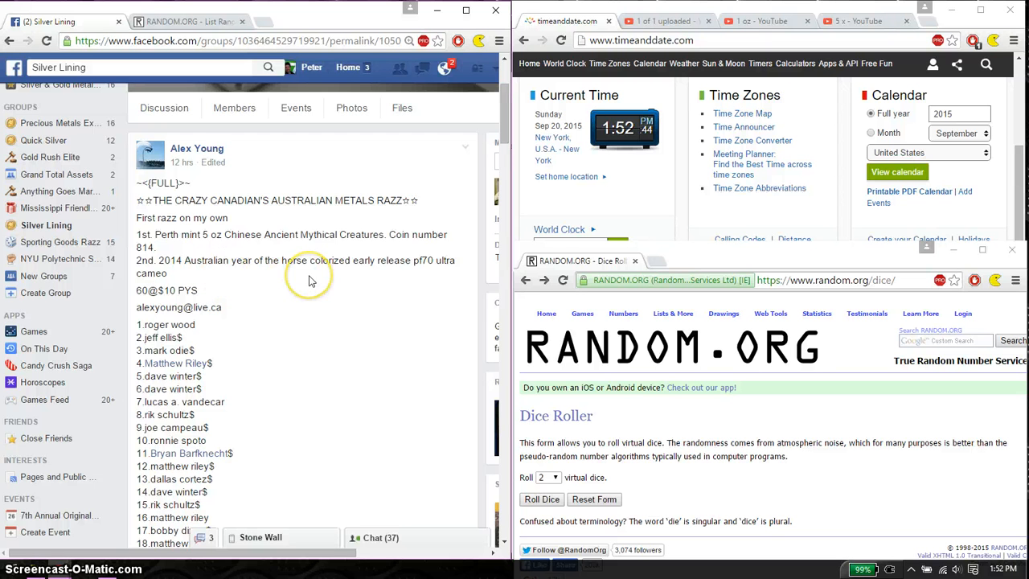
scroll(down, 3)
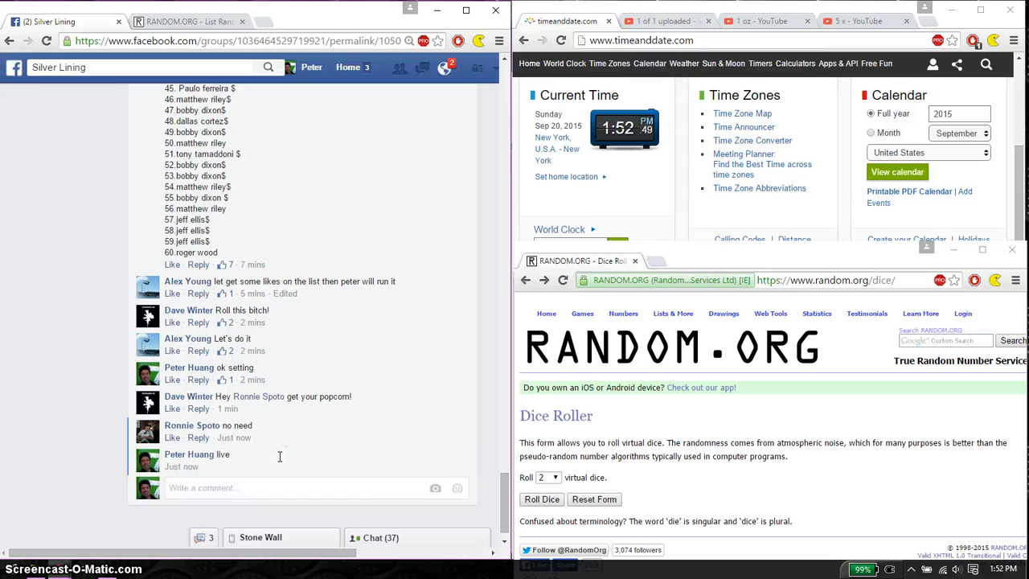
mouse_move(235, 466)
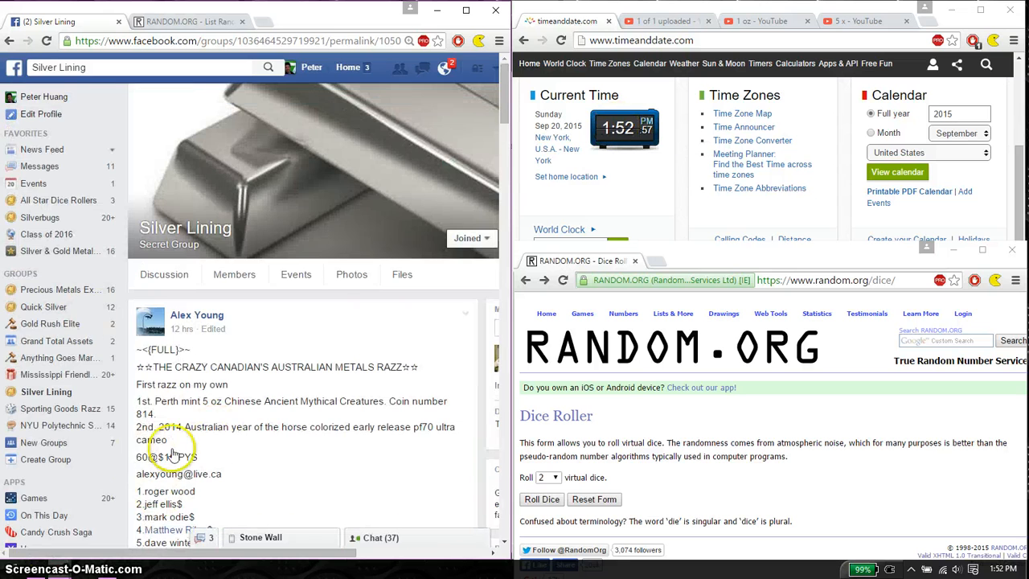
scroll(down, 3)
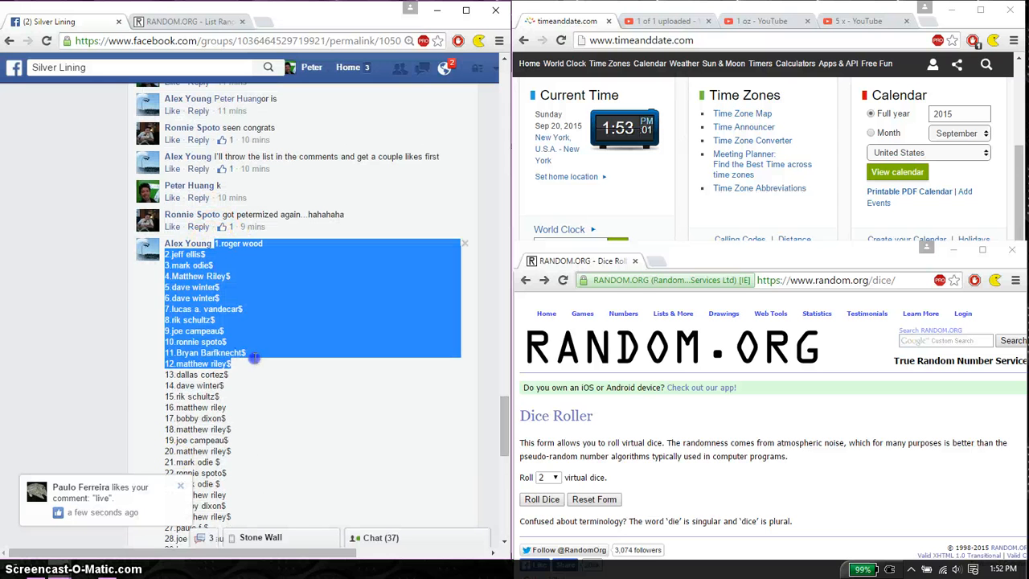
scroll(down, 3)
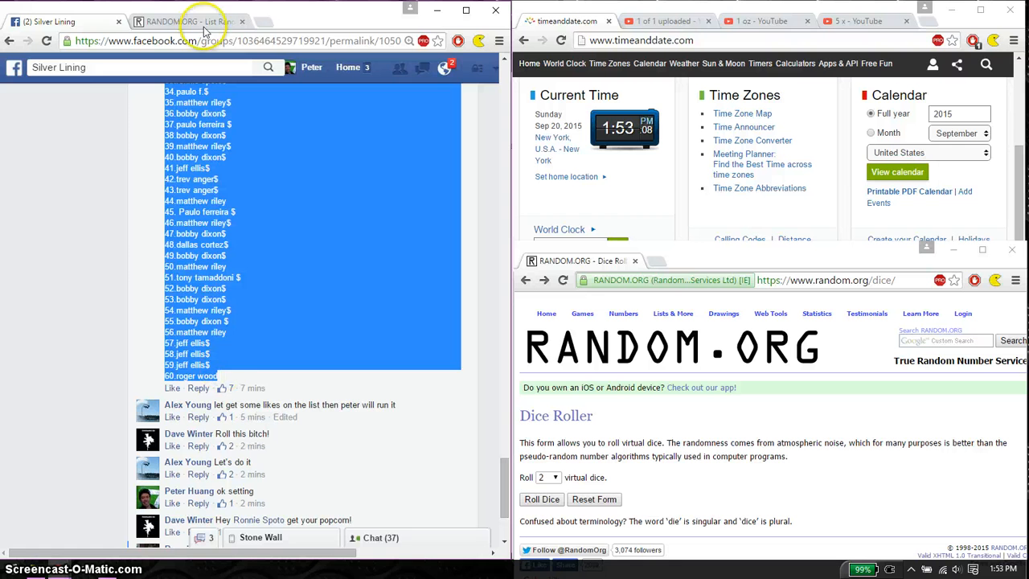
click(190, 21)
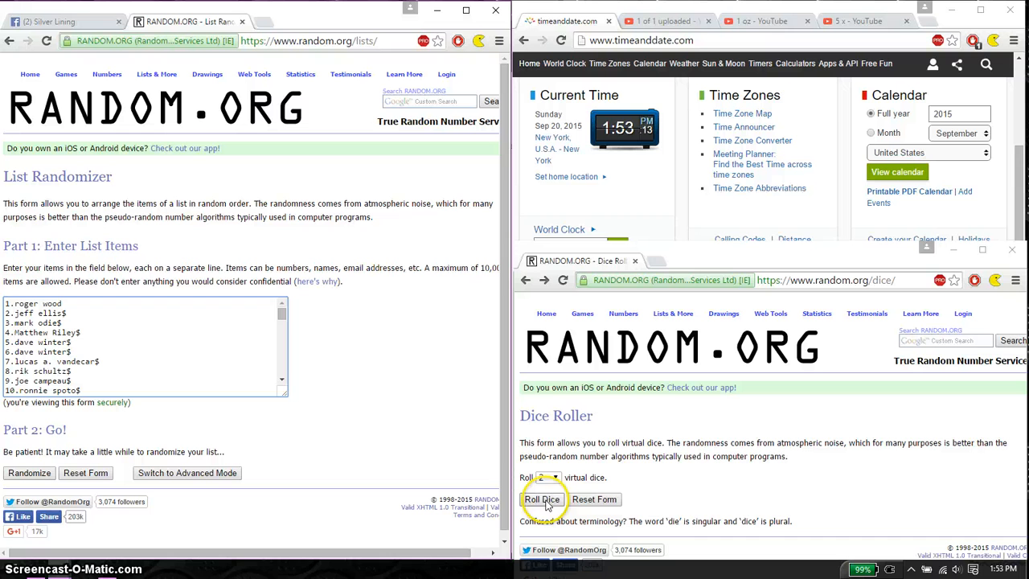
Roll the two virtual dice in the Dice Roller to decide the shuffle count
click(542, 499)
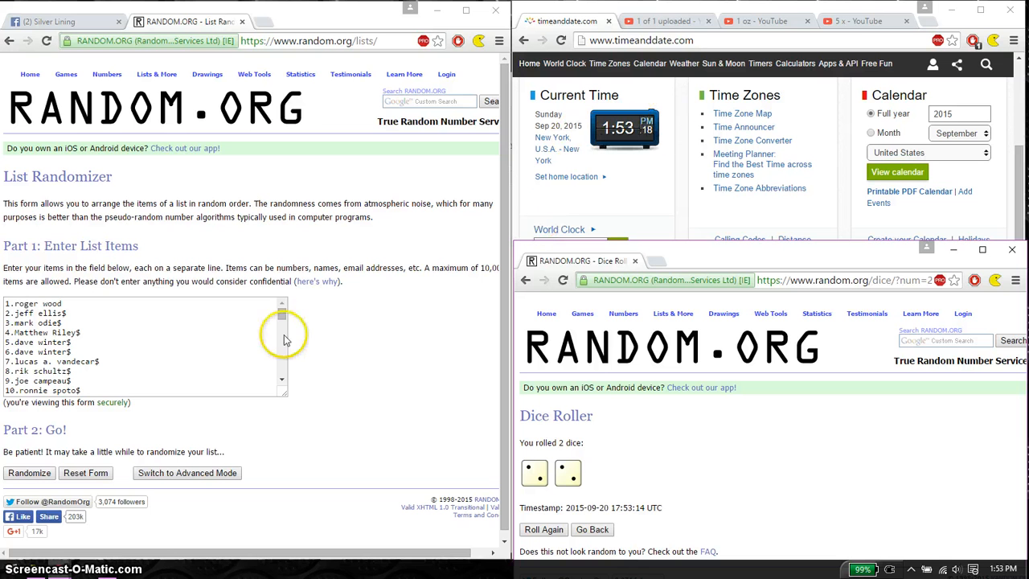
click(29, 473)
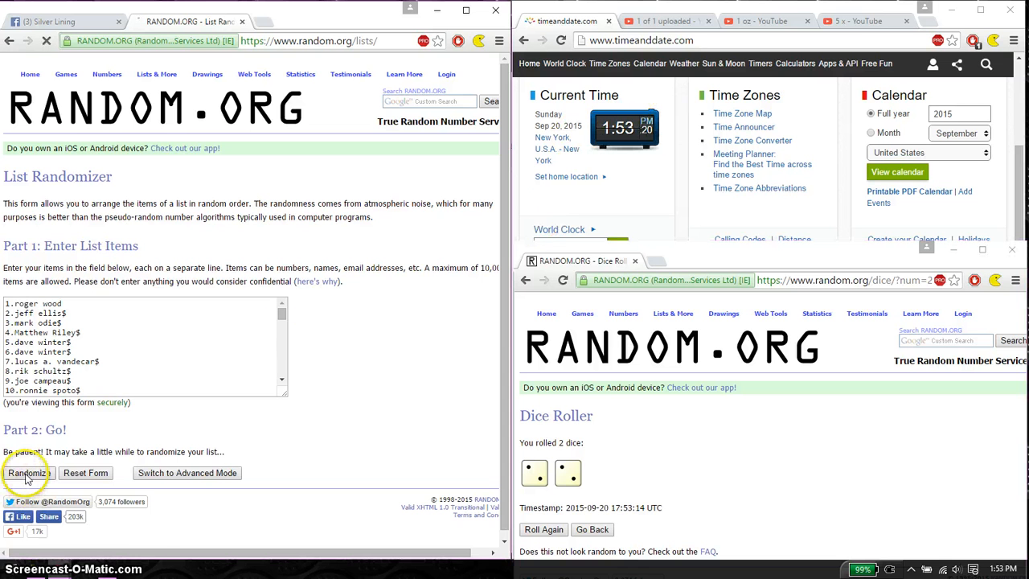
Randomize the 60-name list, then run it again three more times for four timestamped passes
click(26, 473)
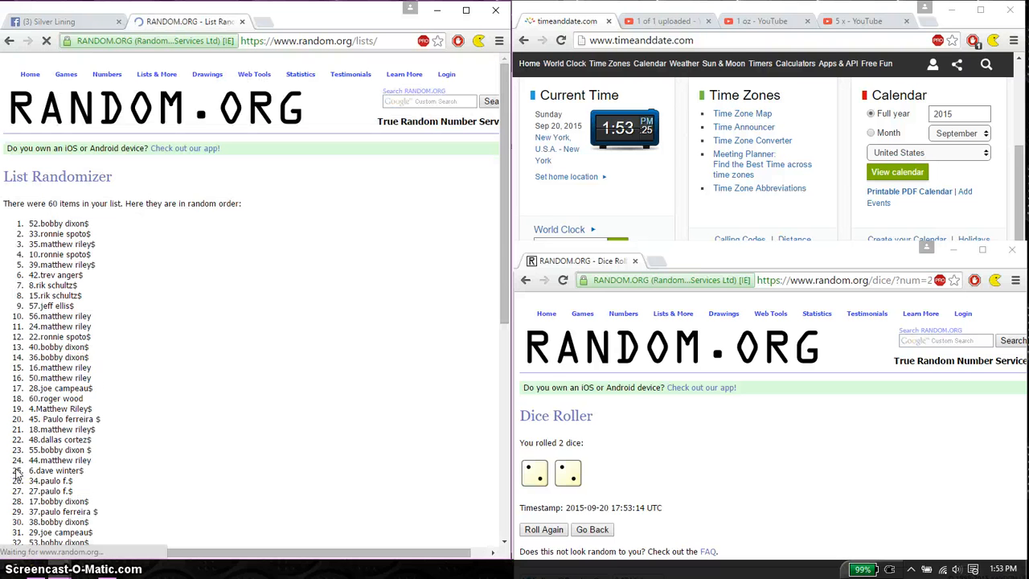
click(19, 470)
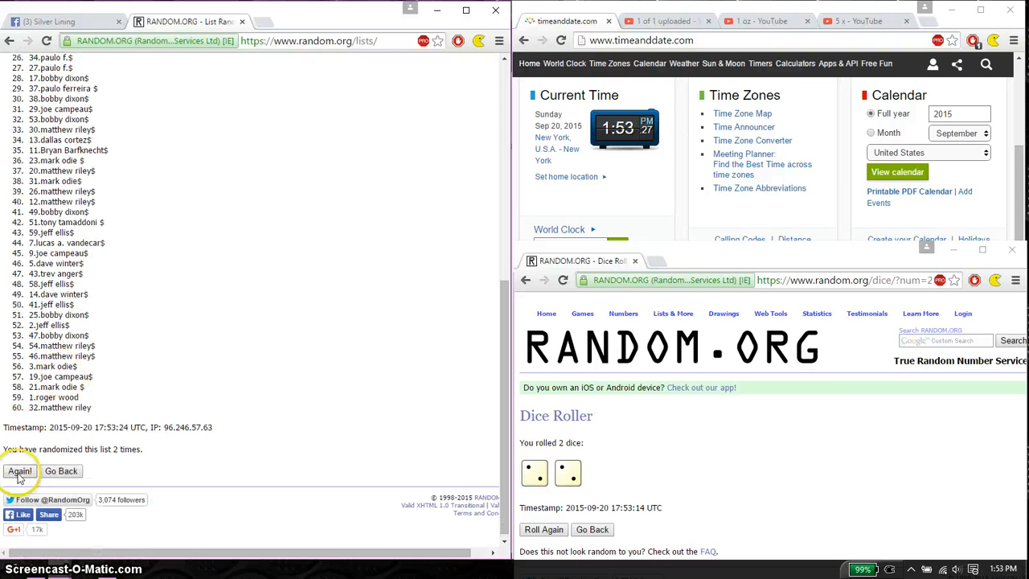
click(19, 471)
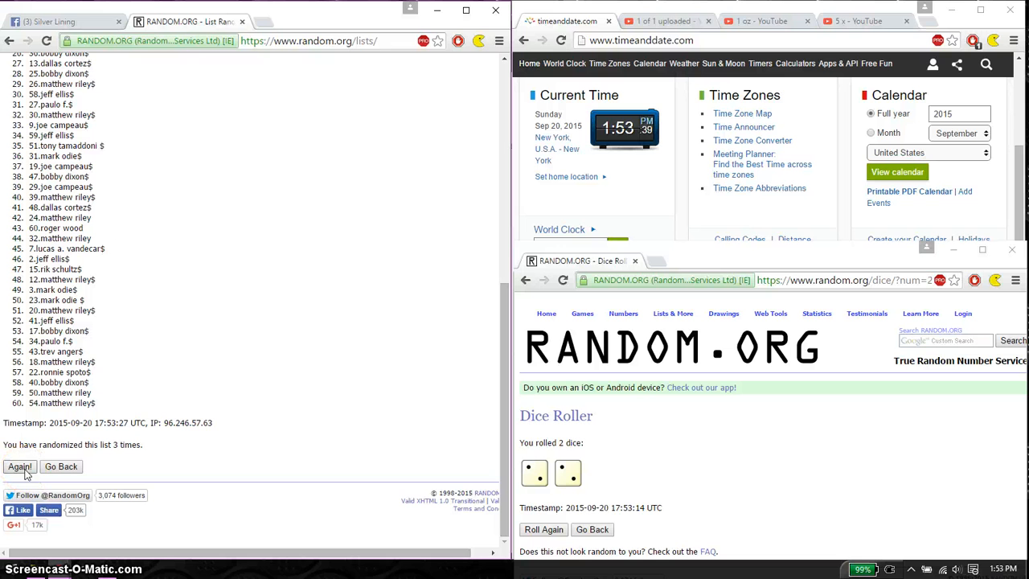
click(19, 466)
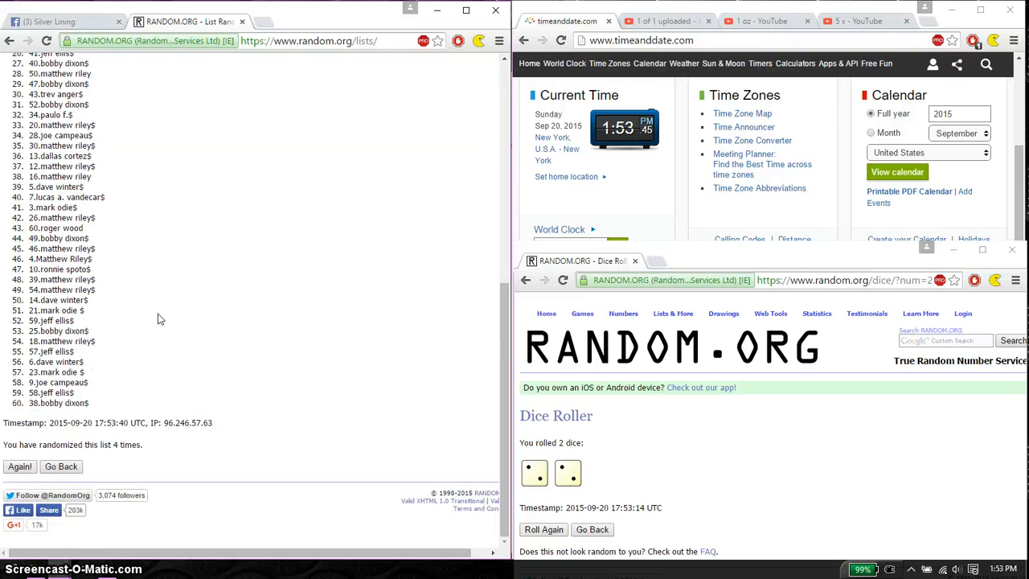
mouse_move(340, 402)
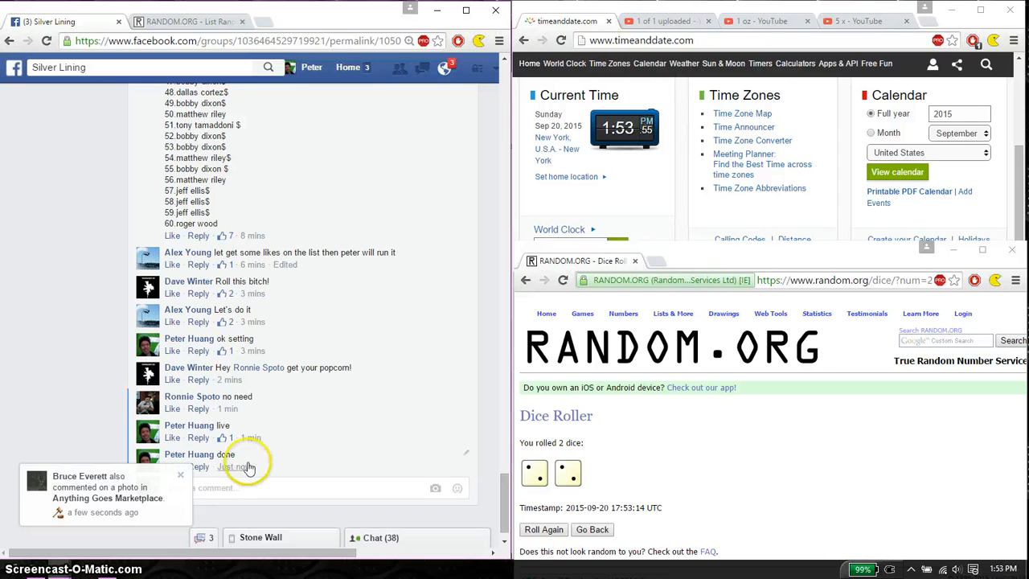
mouse_move(242, 466)
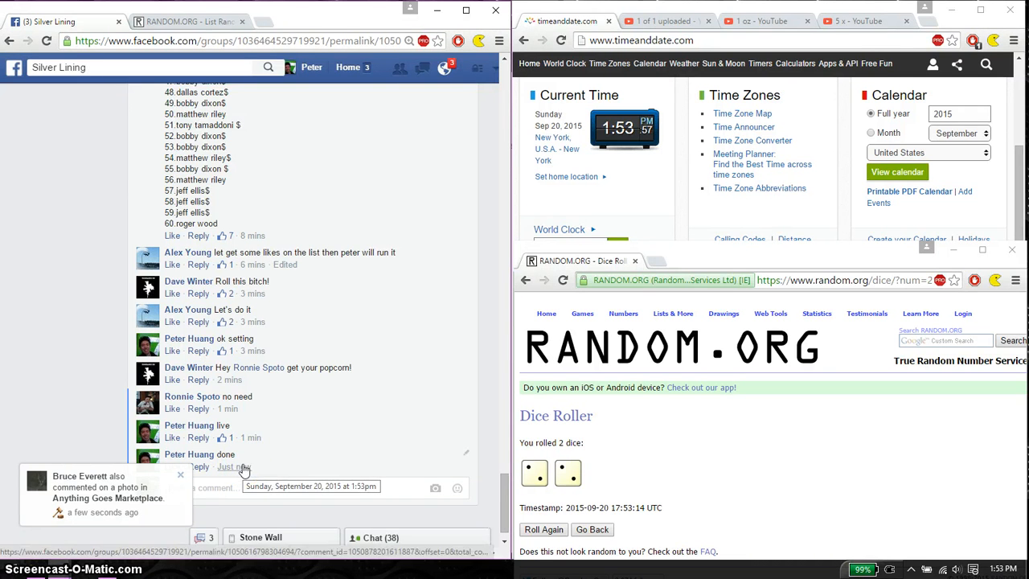